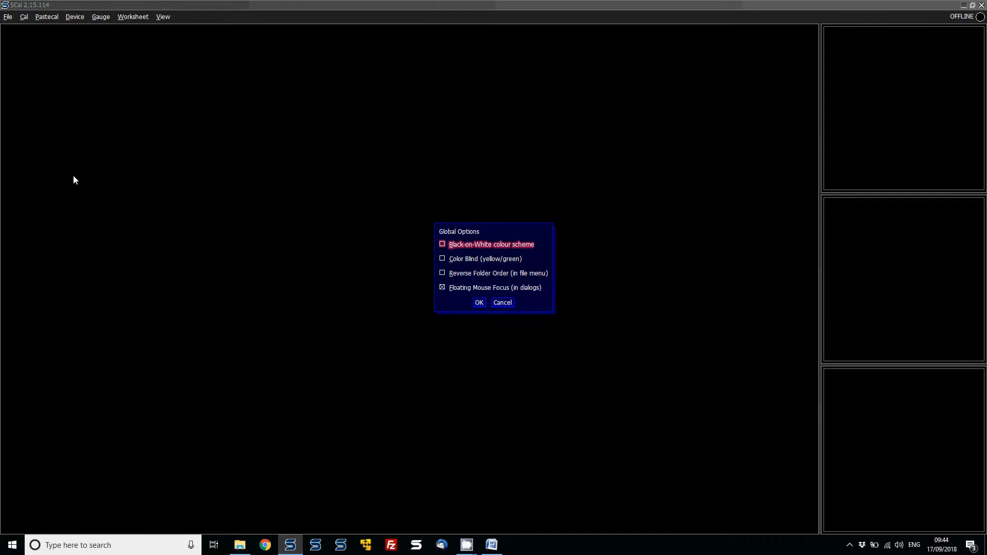
# Confirm the Global Options with Black-on-White colour scheme ticked
pyautogui.click(478, 302)
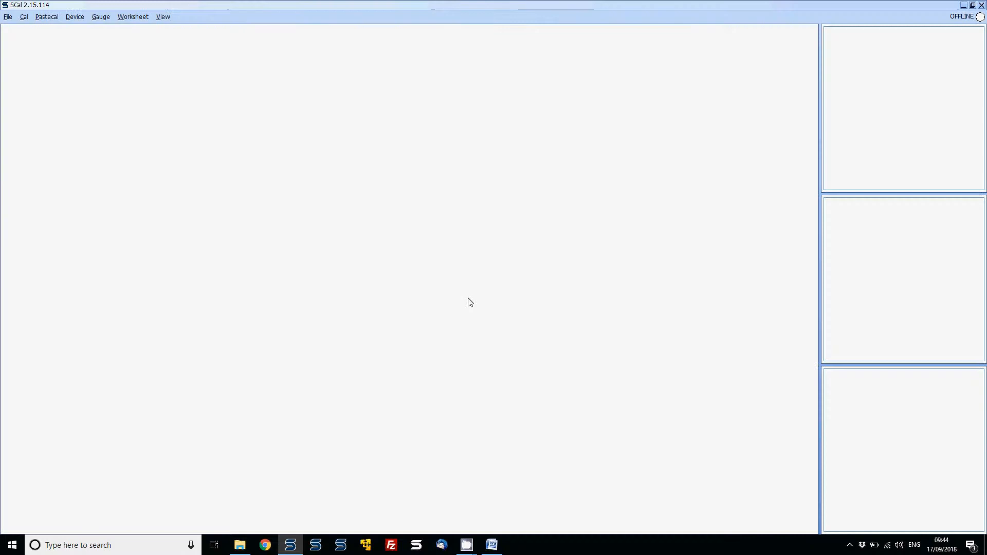
pyautogui.moveTo(19, 114)
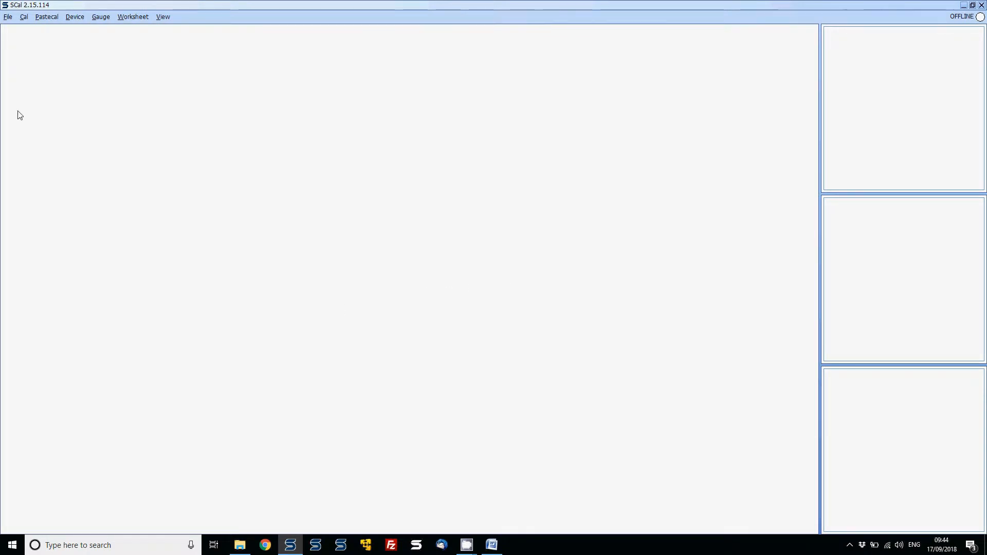
# Reopen File > Global Options and untick the Black-on-White colour scheme
pyautogui.click(9, 17)
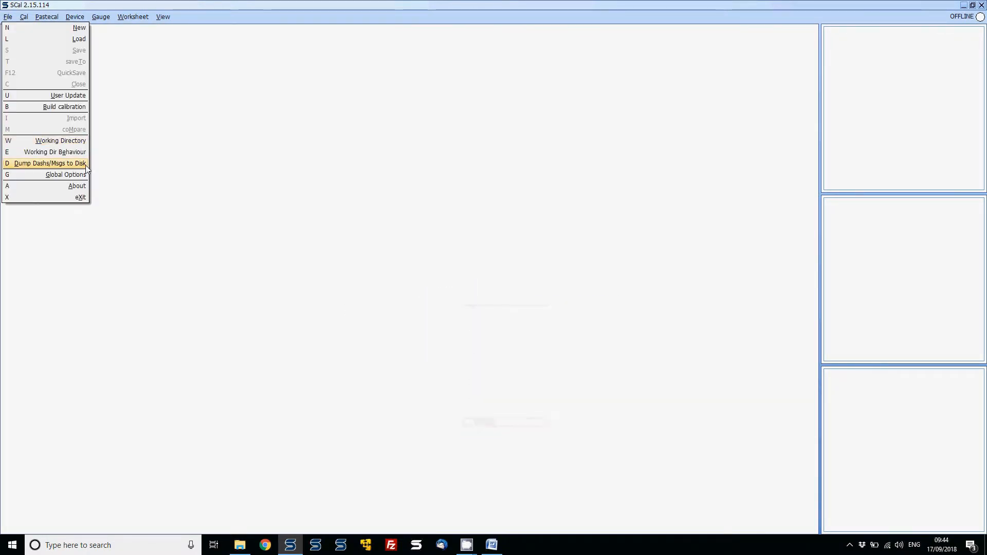
pyautogui.click(60, 175)
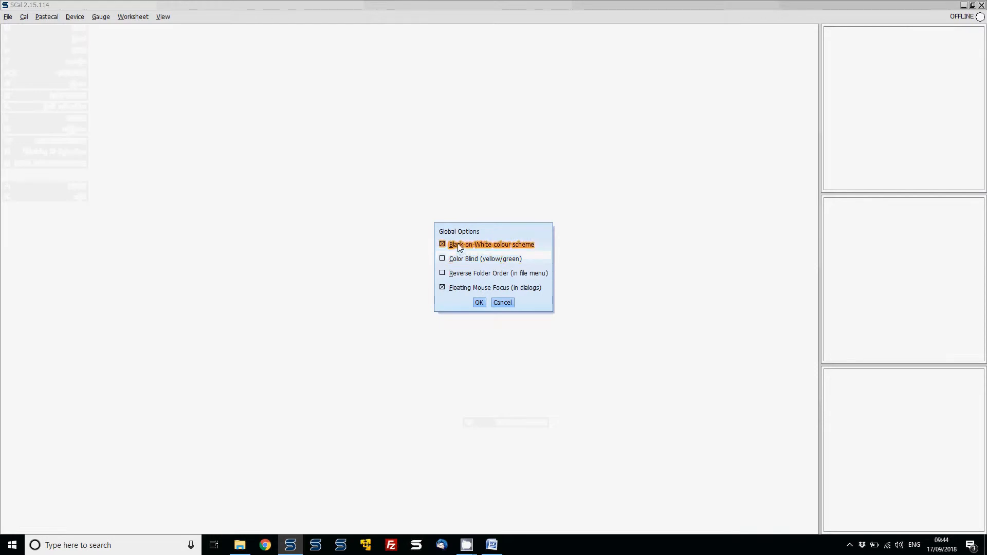
pyautogui.click(442, 244)
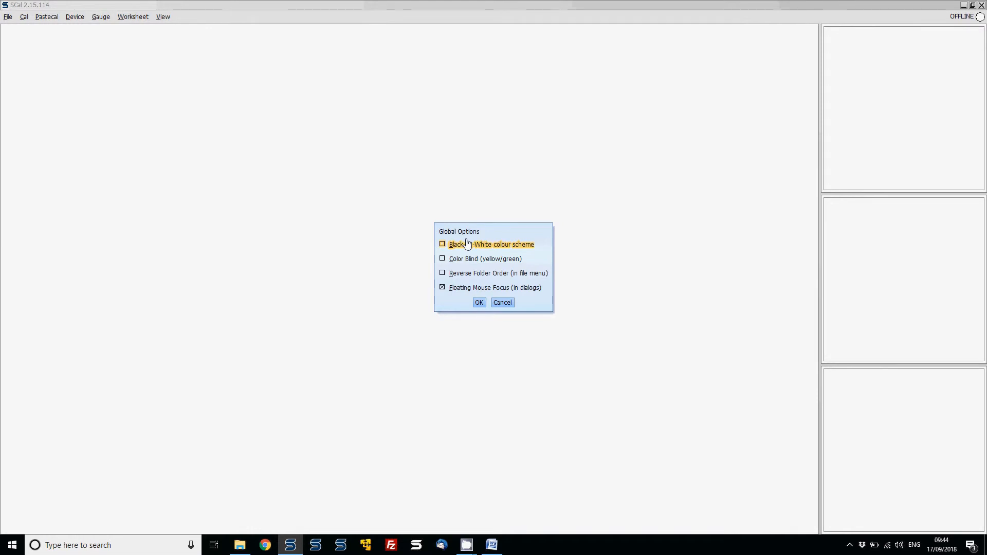
pyautogui.moveTo(468, 278)
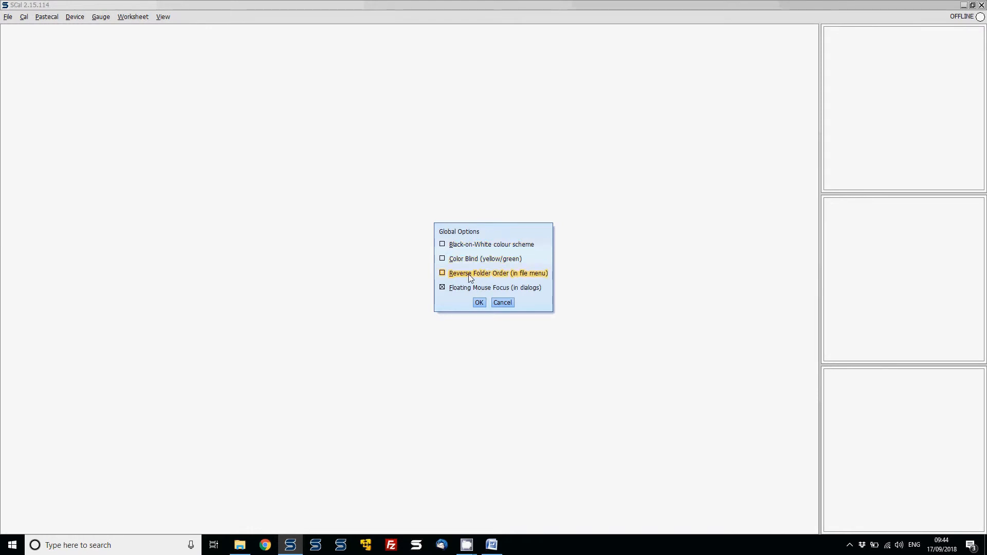
pyautogui.moveTo(502, 302)
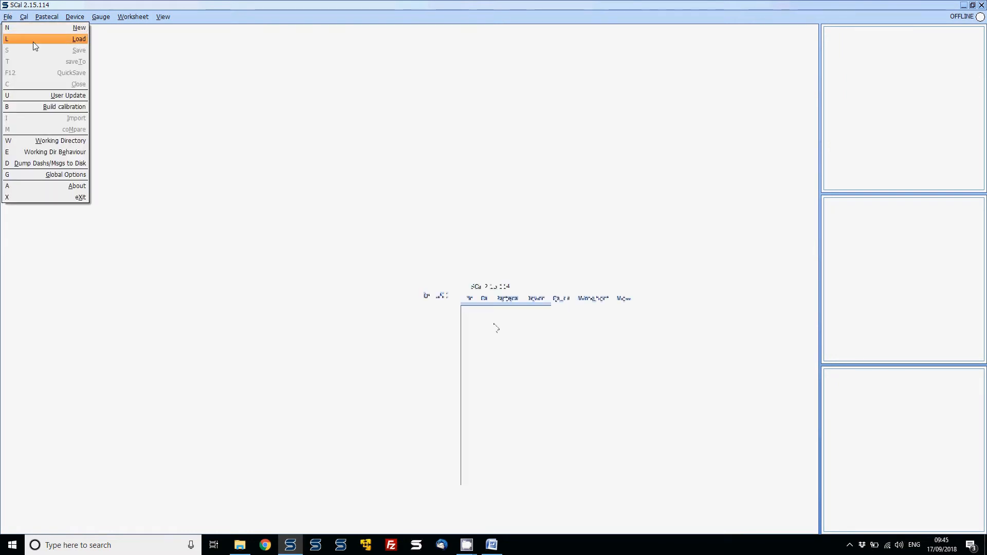
# Apply Global Options with Black-on-White and Reverse Folder Order enabled
pyautogui.click(79, 38)
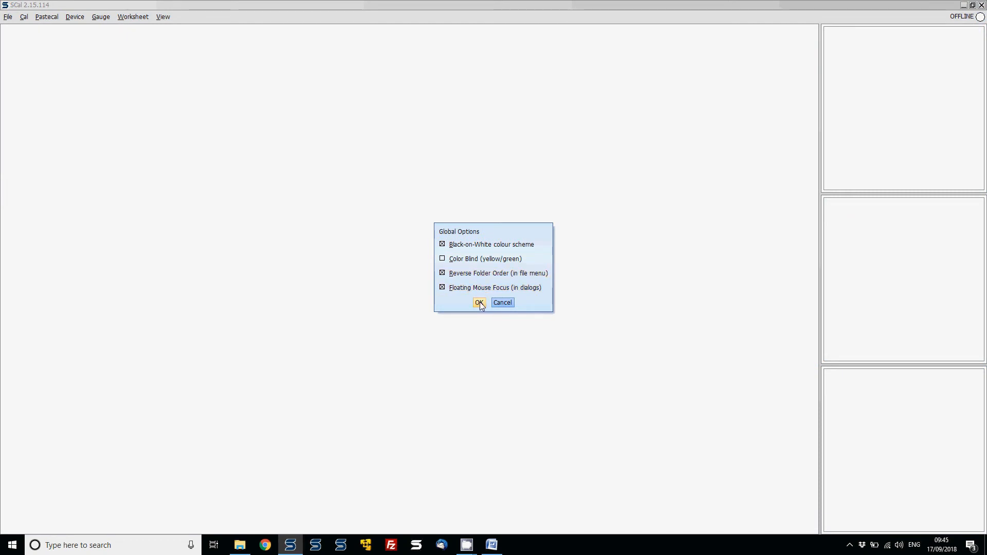
pyautogui.click(478, 302)
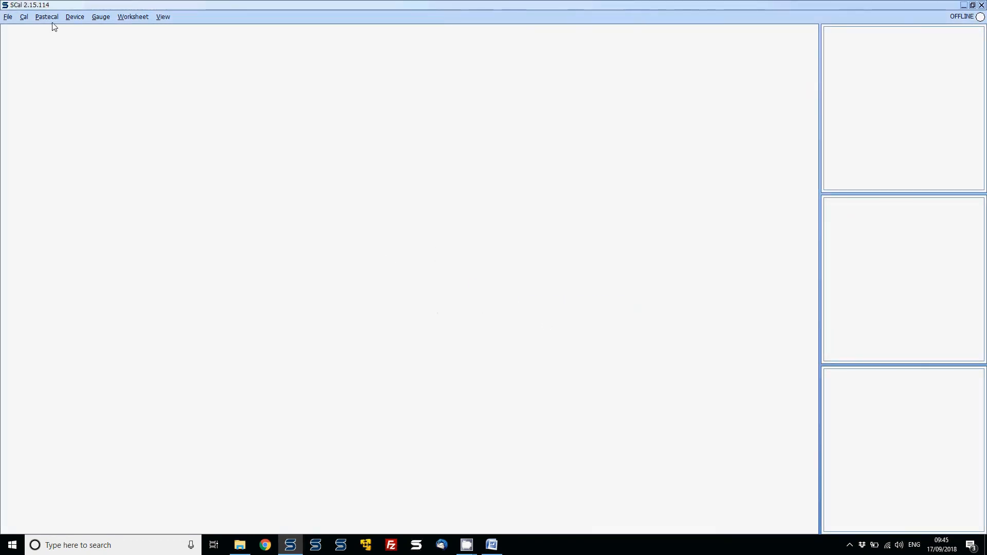
# Untick Black-on-White in File > Global Options and confirm to restore the dark scheme
pyautogui.click(8, 16)
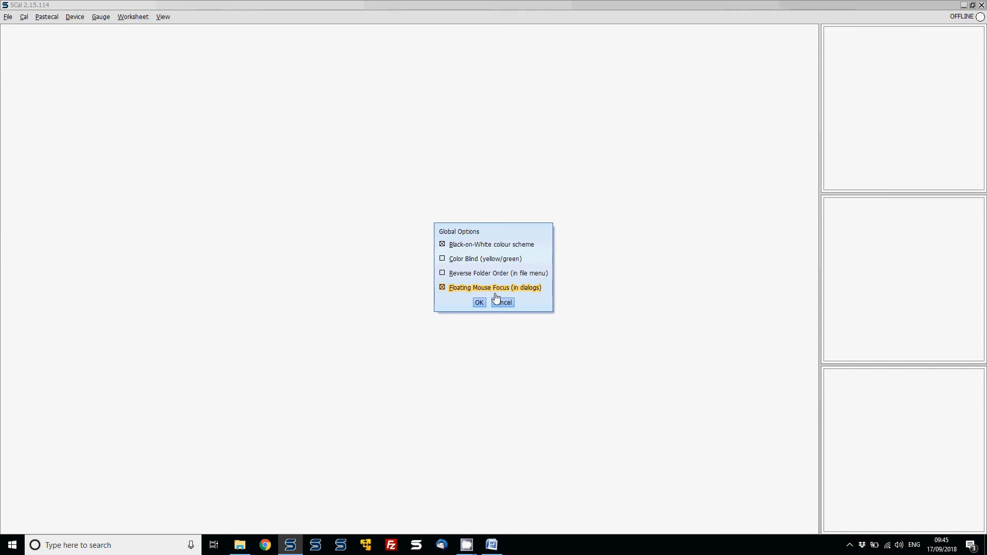
pyautogui.moveTo(521, 300)
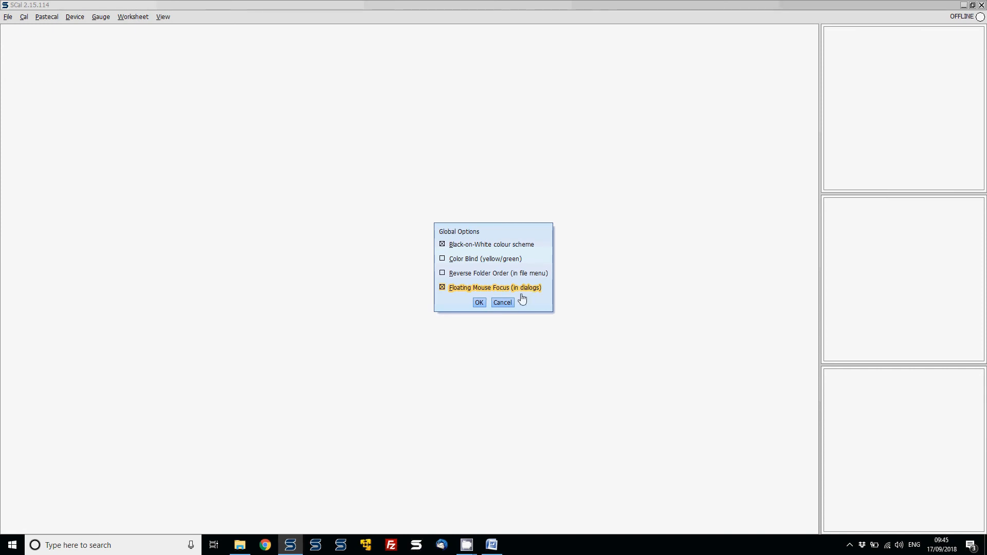
pyautogui.moveTo(490, 269)
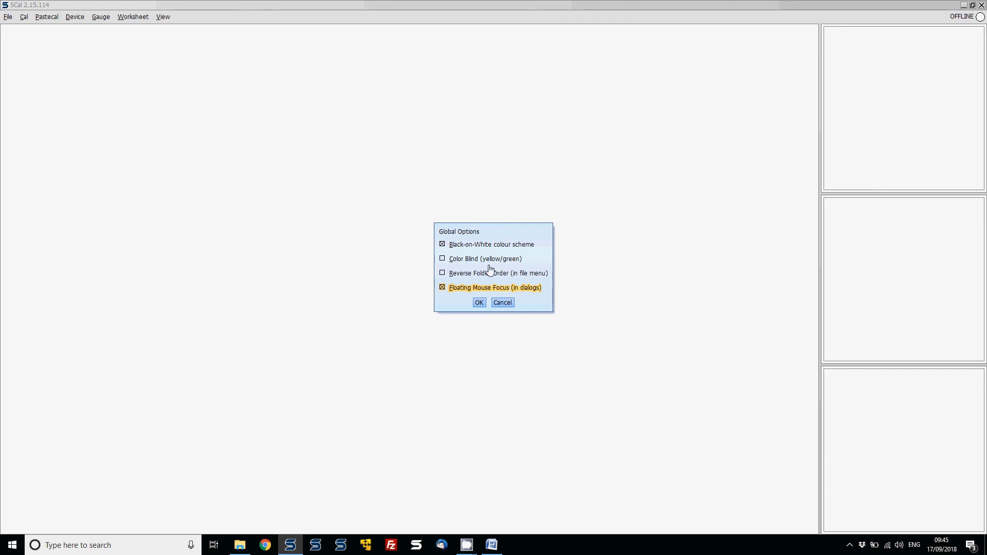
pyautogui.click(442, 244)
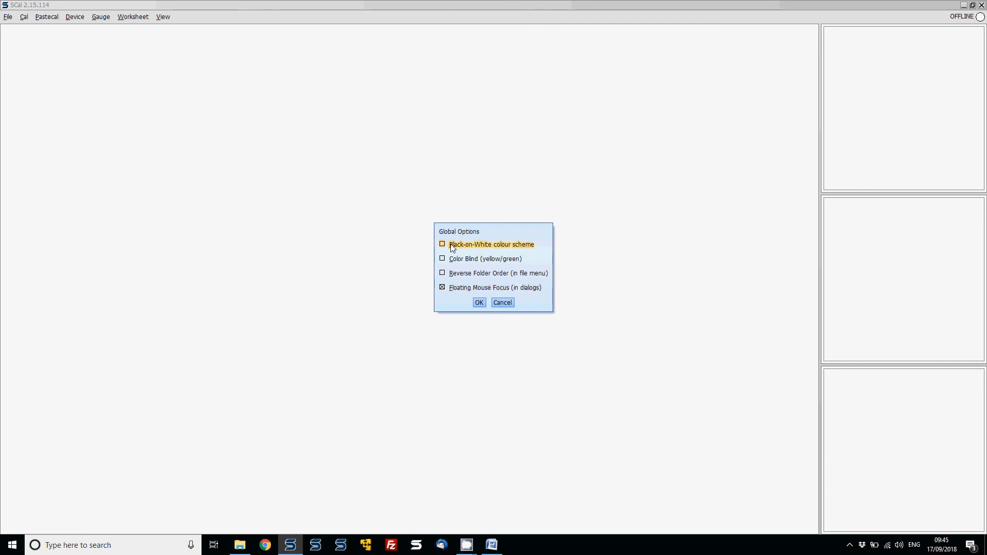
pyautogui.click(478, 303)
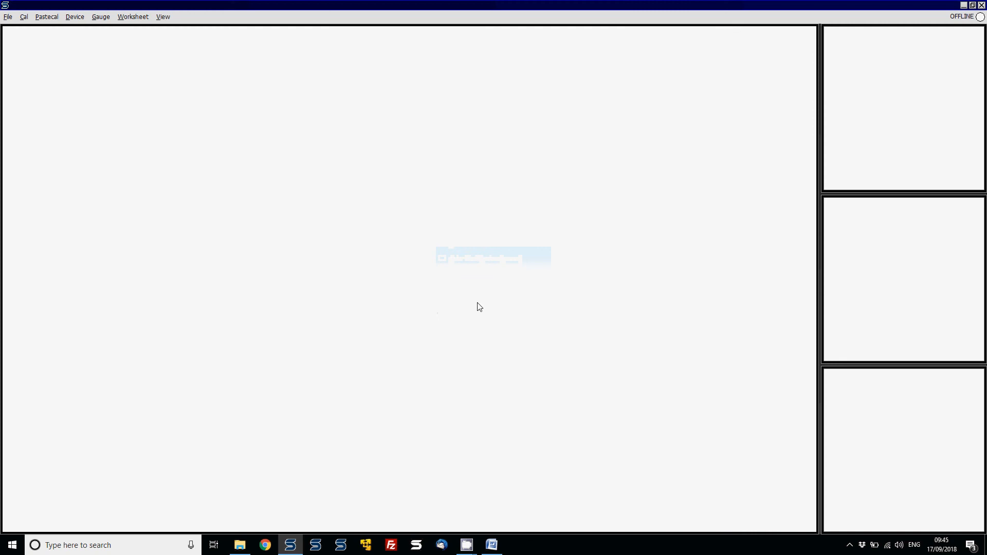